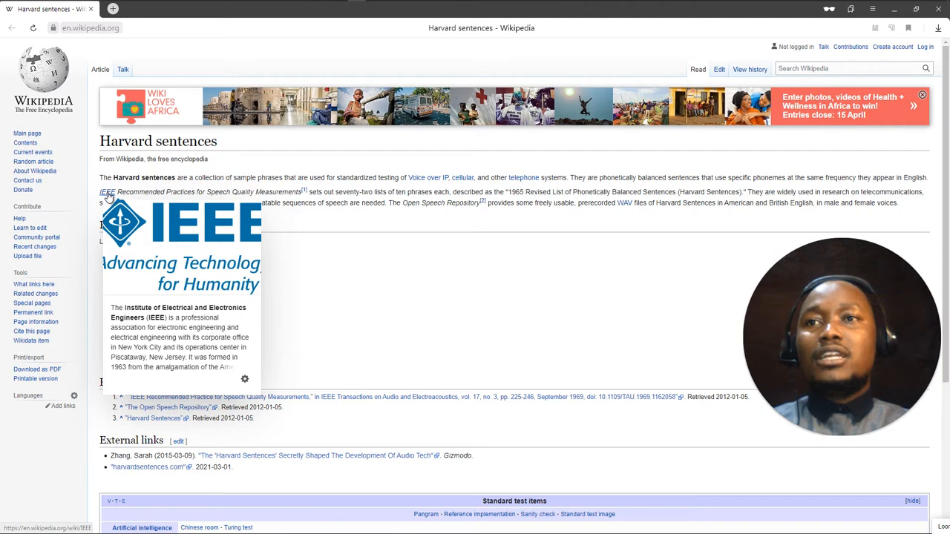
mouse_move(337, 268)
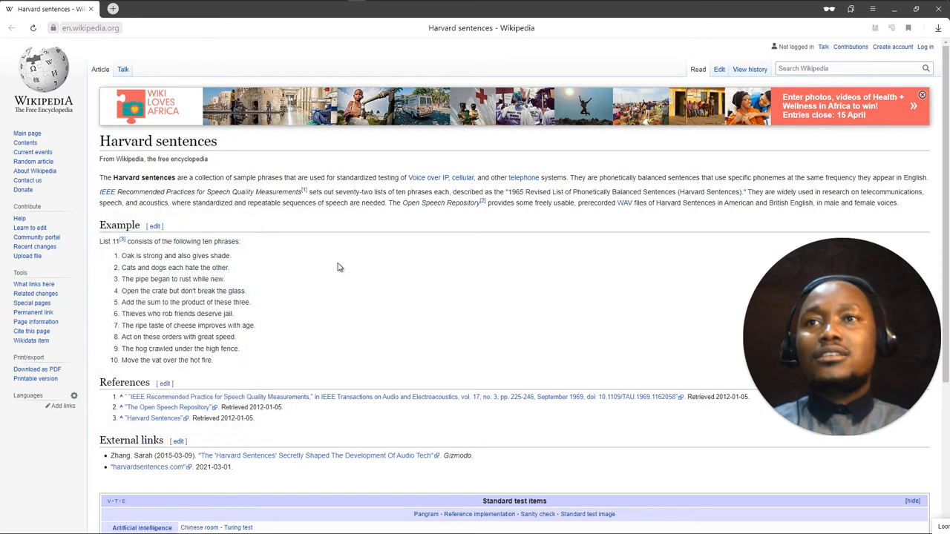